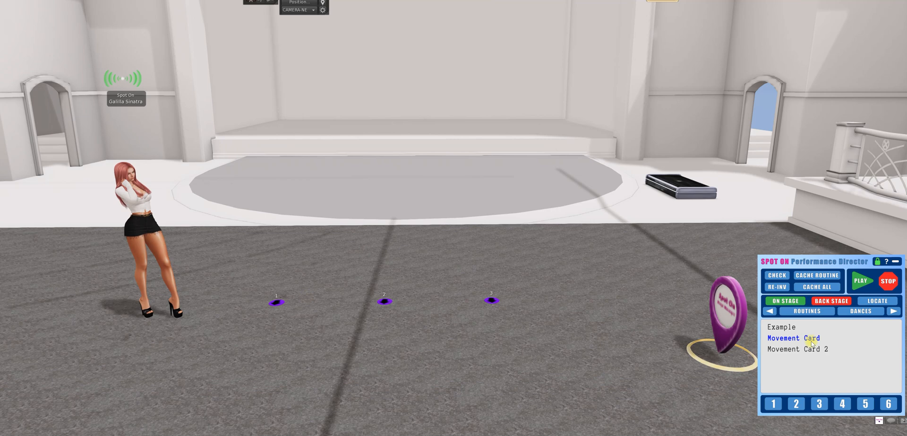
# Load Movement Card, try Movement Card 2, return to Movement Card, then LOCATE so the launchpad reports On
pyautogui.click(793, 338)
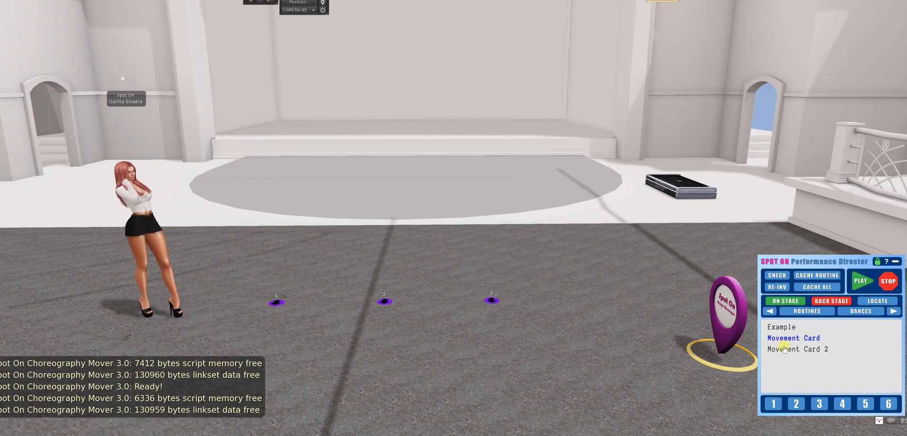
pyautogui.click(798, 349)
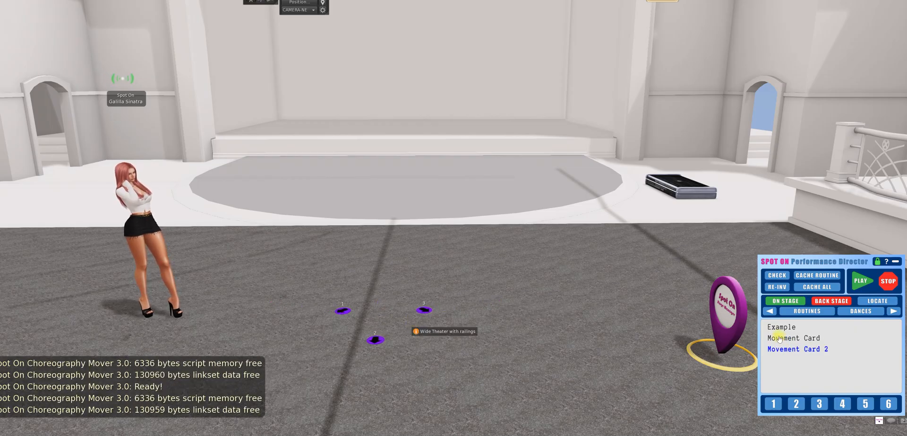
pyautogui.click(793, 337)
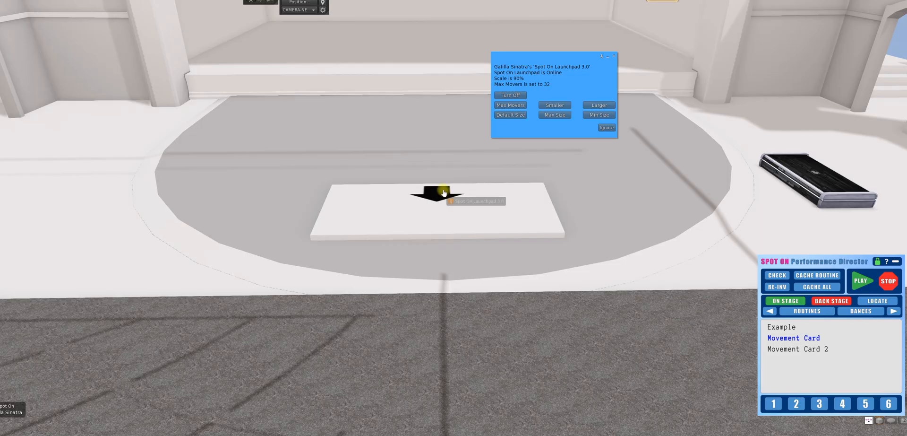
pyautogui.moveTo(459, 180)
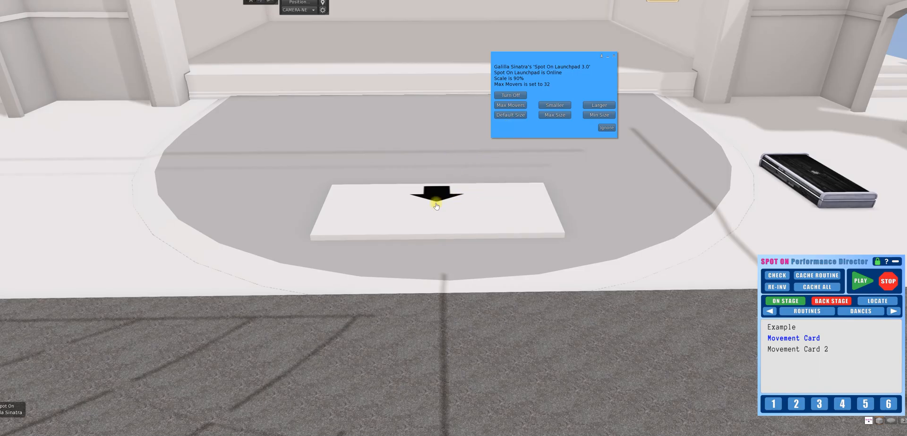
pyautogui.moveTo(436, 205)
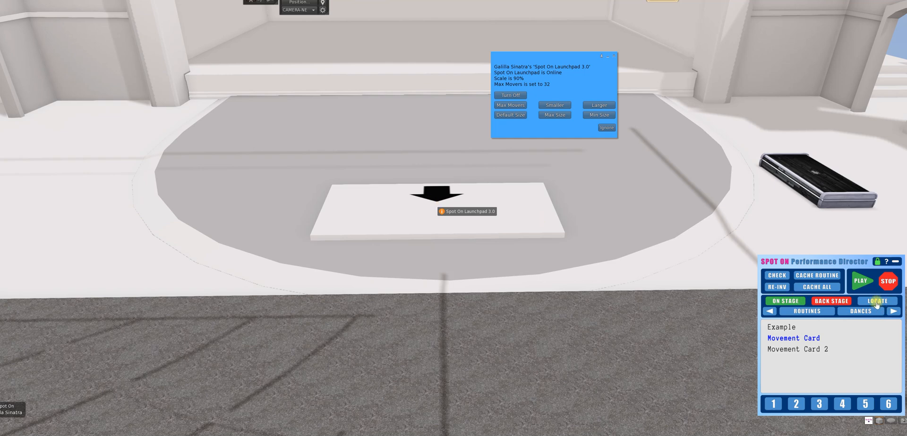
pyautogui.click(876, 301)
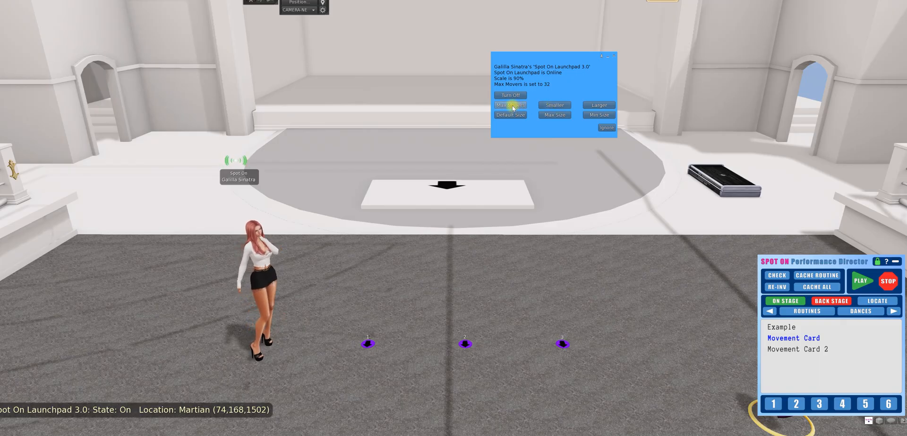
# Dismiss the launchpad dialog and cycle Movement Card, Movement Card 2, back to Movement Card so movers line up Ready
pyautogui.click(509, 105)
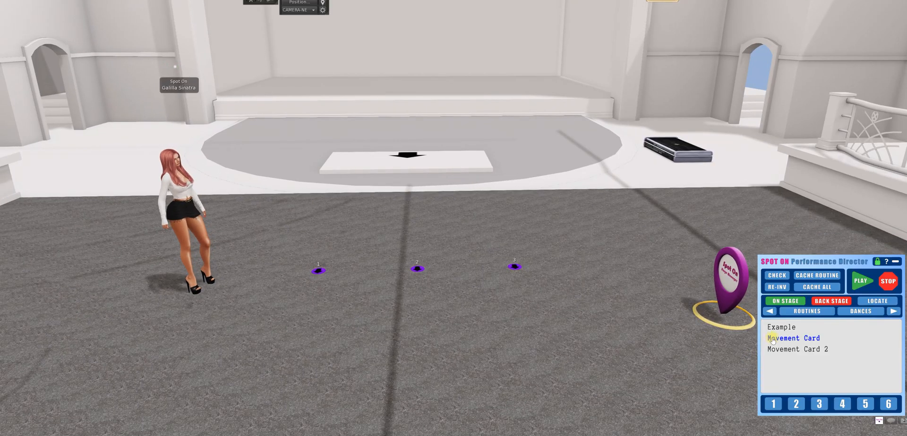
pyautogui.click(793, 338)
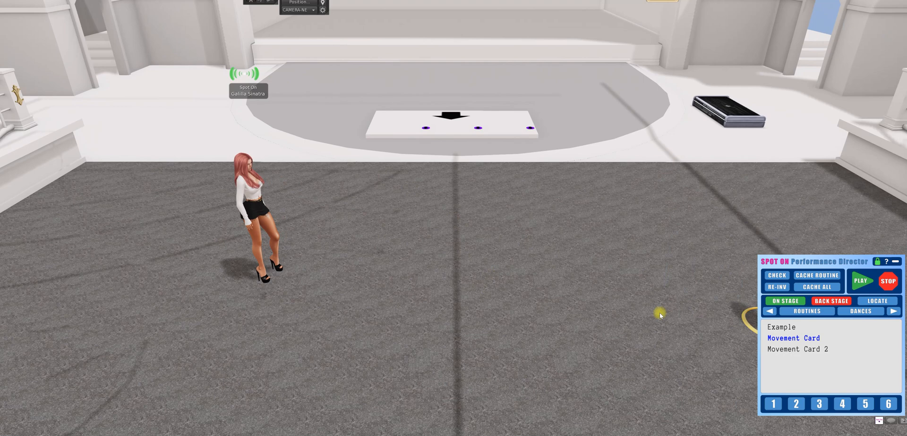
pyautogui.click(797, 349)
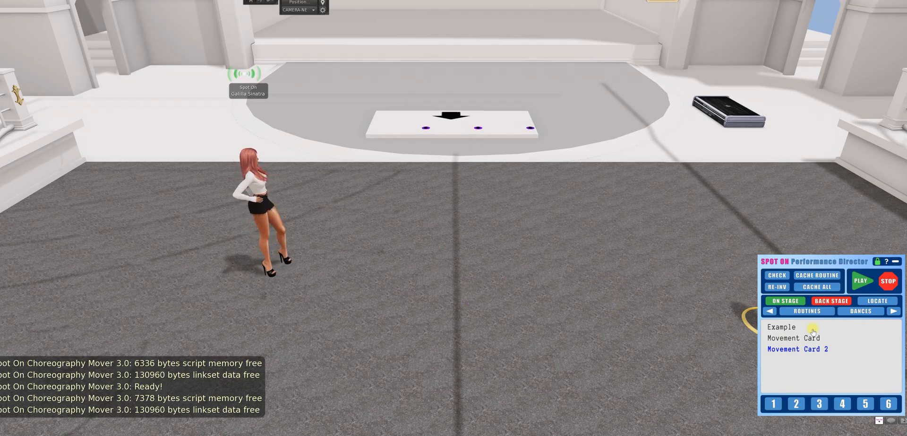
pyautogui.click(793, 337)
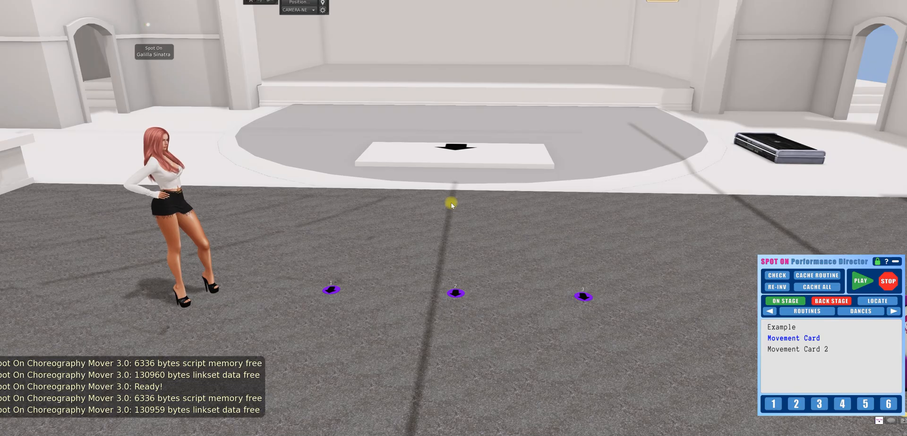
pyautogui.rightClick(454, 293)
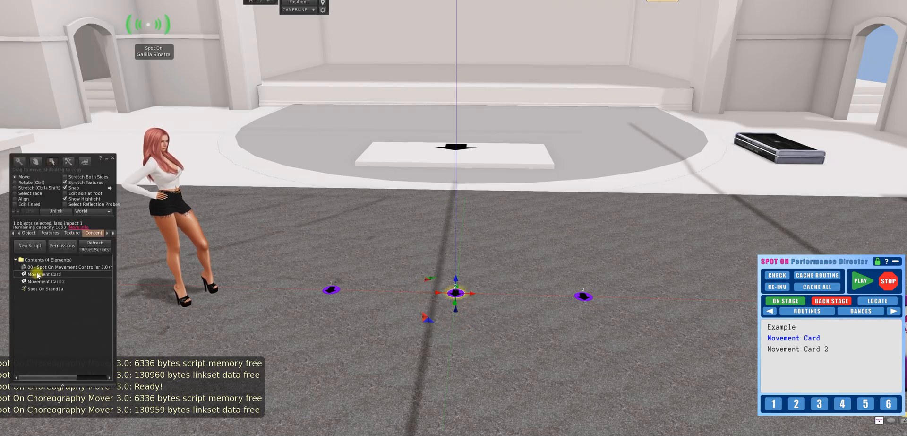
pyautogui.click(46, 281)
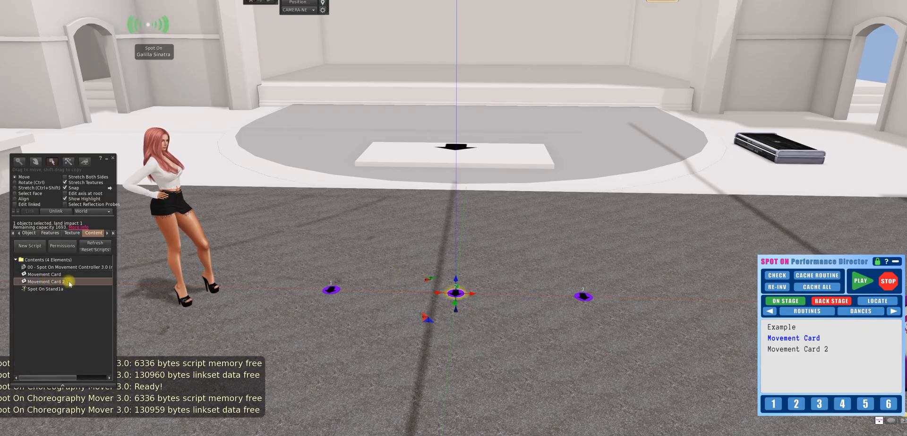
pyautogui.doubleClick(45, 282)
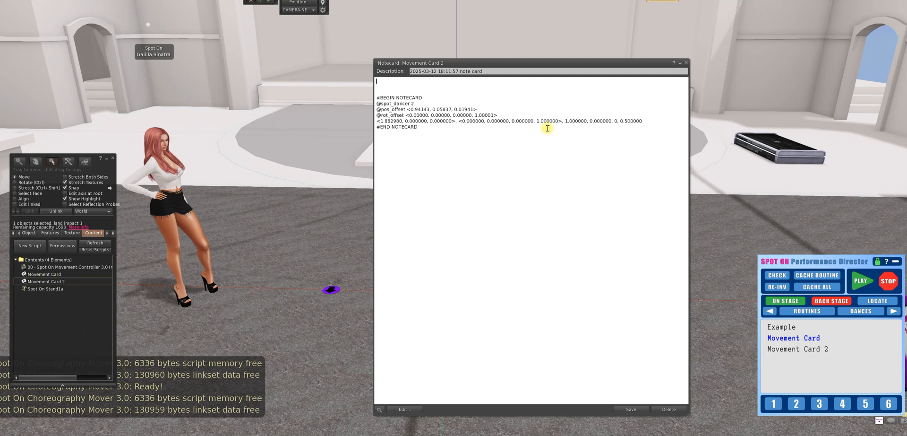
pyautogui.write('@laur')
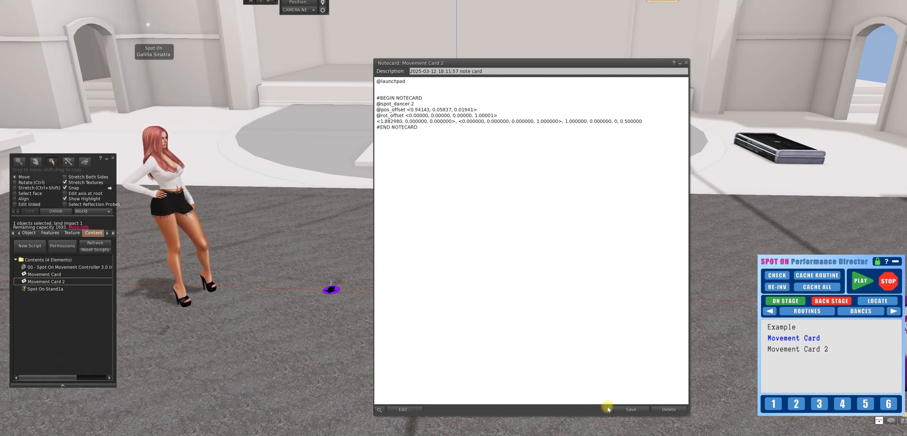
pyautogui.click(630, 410)
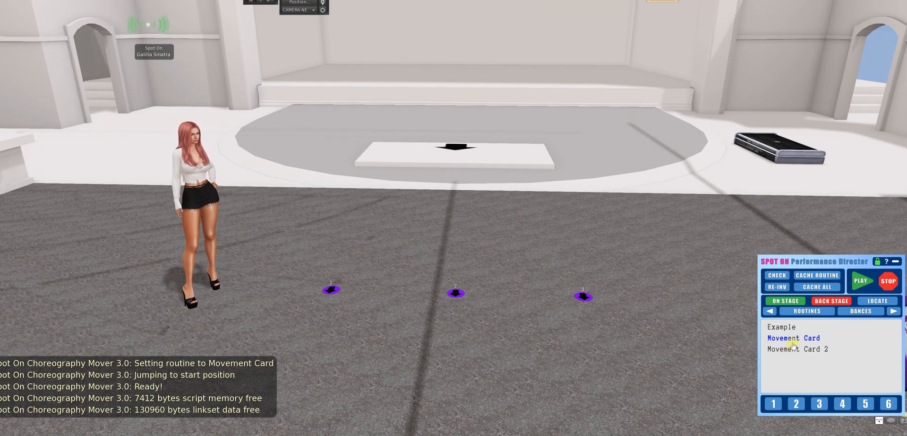
pyautogui.click(831, 301)
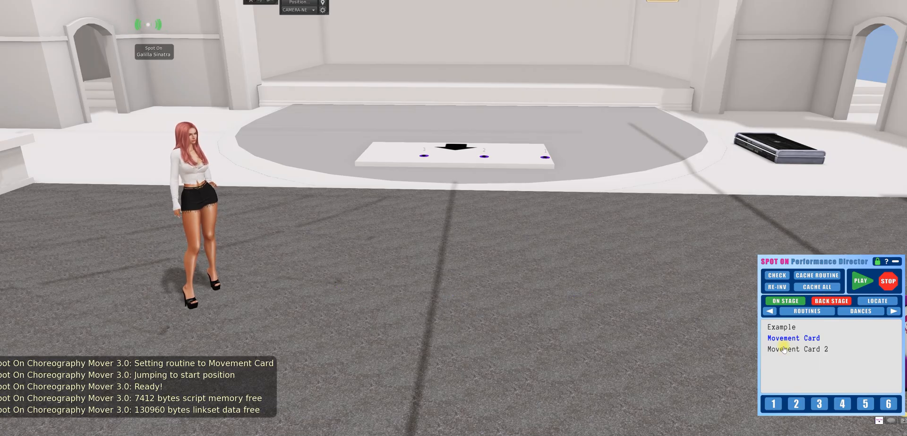
pyautogui.click(798, 349)
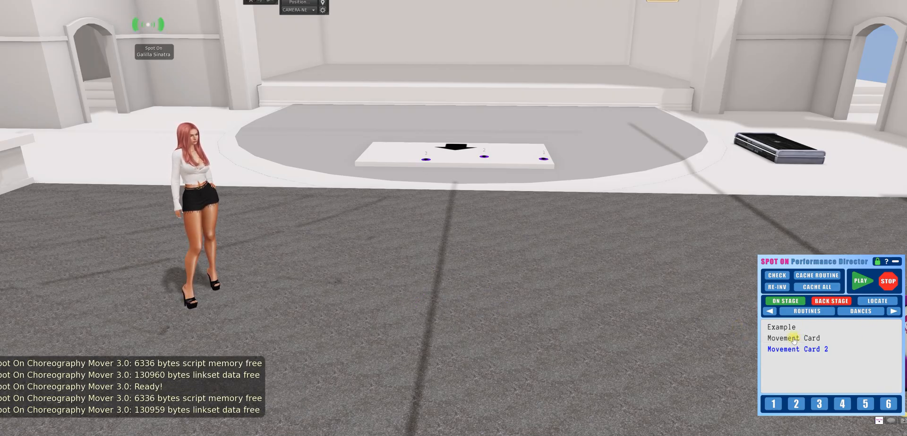
pyautogui.click(793, 337)
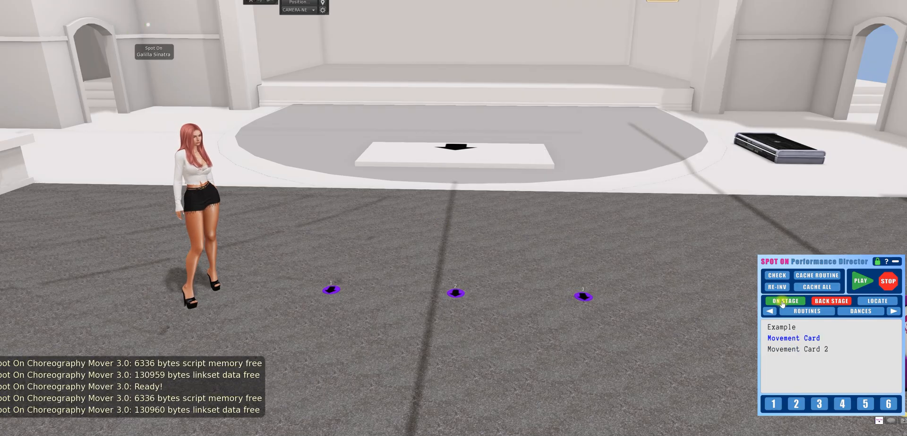
pyautogui.click(798, 349)
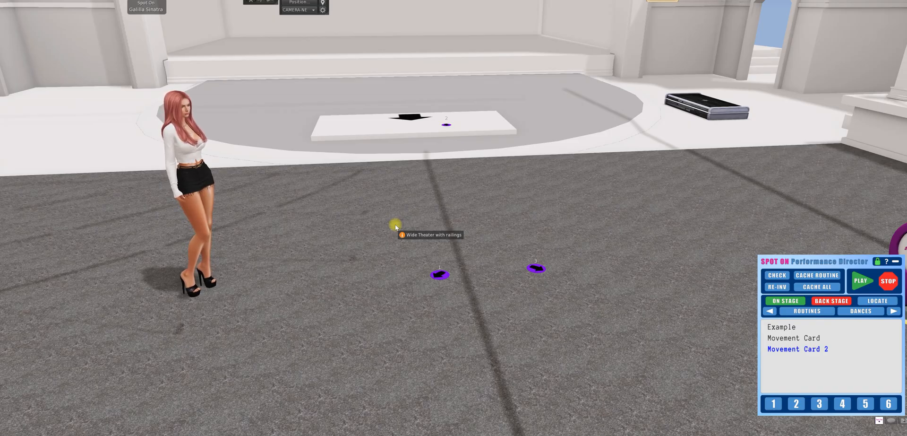
pyautogui.moveTo(311, 225)
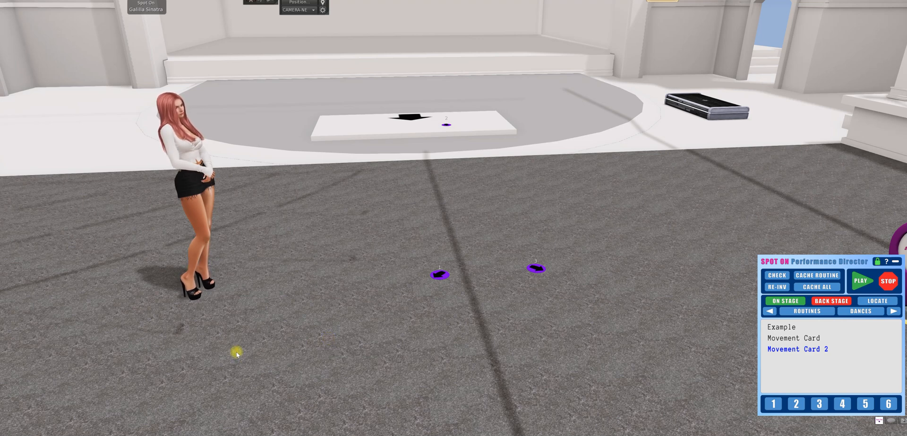
pyautogui.moveTo(238, 251)
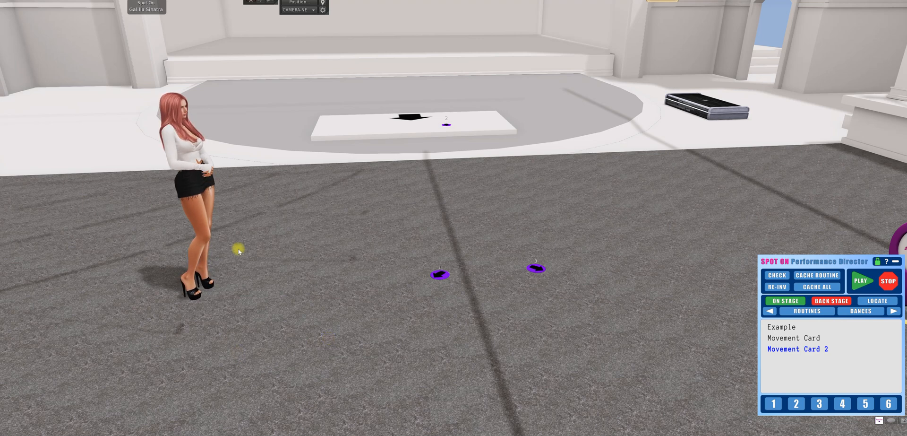